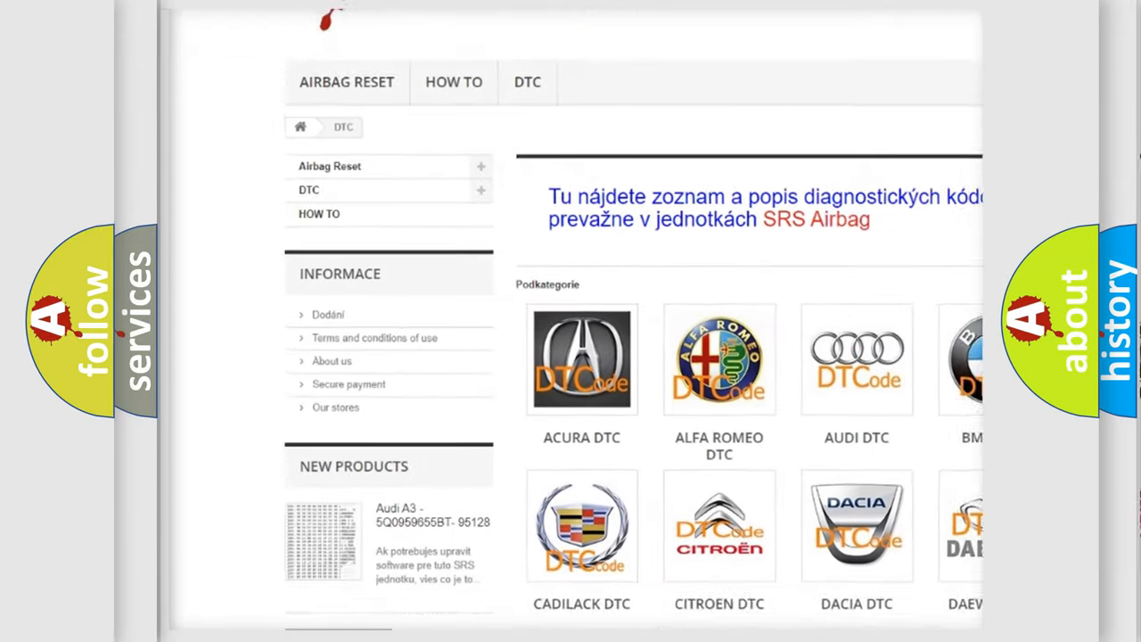
pyautogui.scroll(-3)
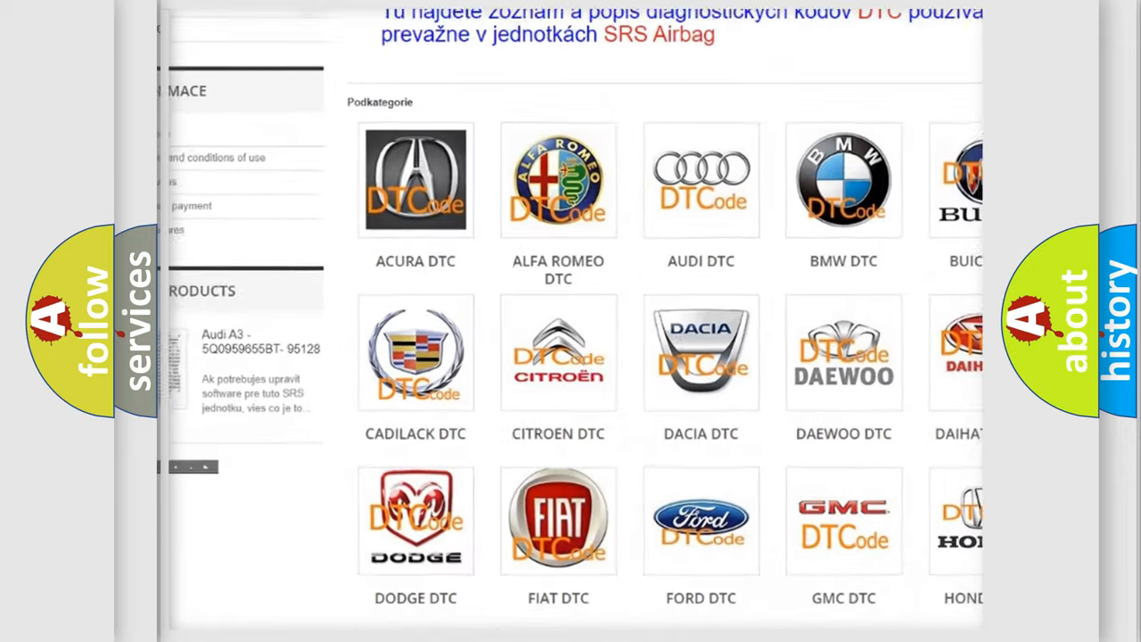
pyautogui.scroll(-3)
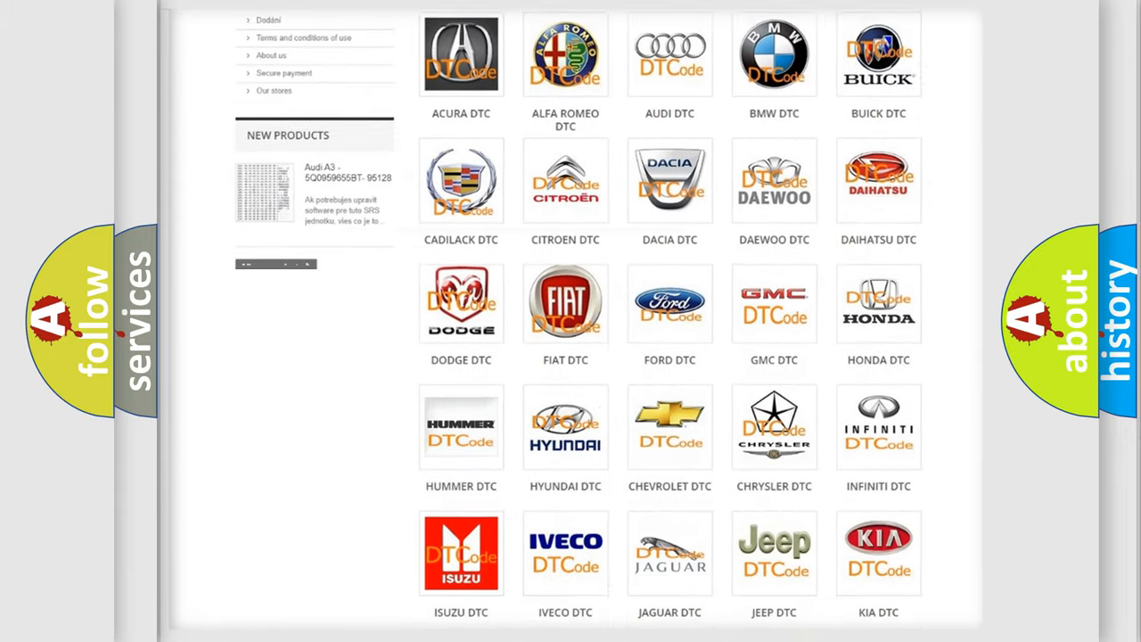
pyautogui.scroll(-3)
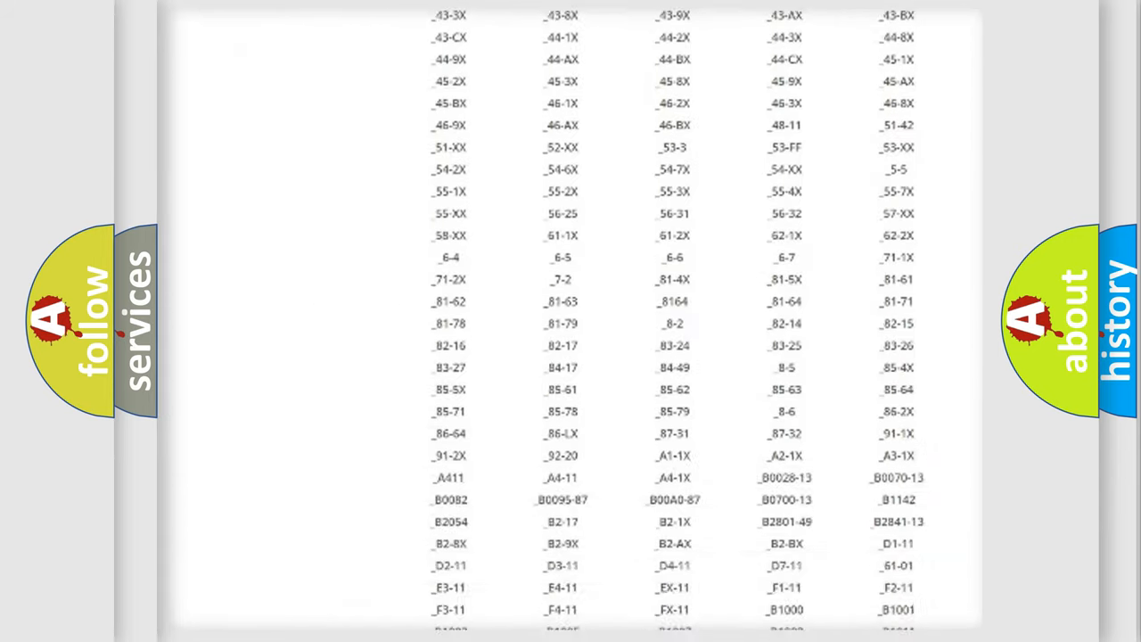
pyautogui.scroll(-3)
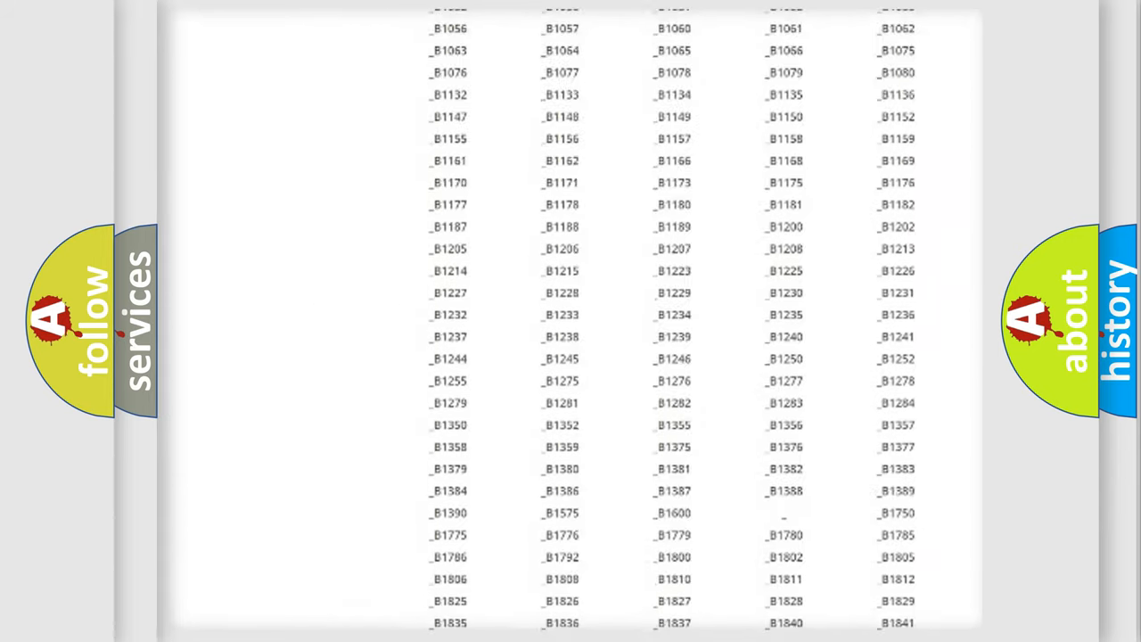